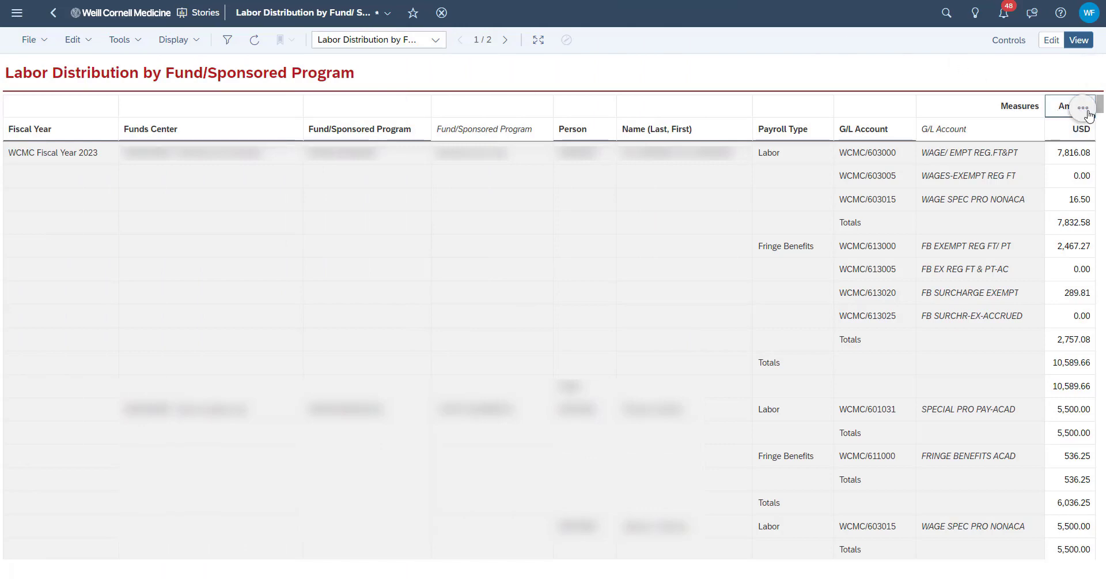
Exclude amounts between -$10 and $10 via the table's Conditions, removing the 0.00 rows
left_click(1083, 108)
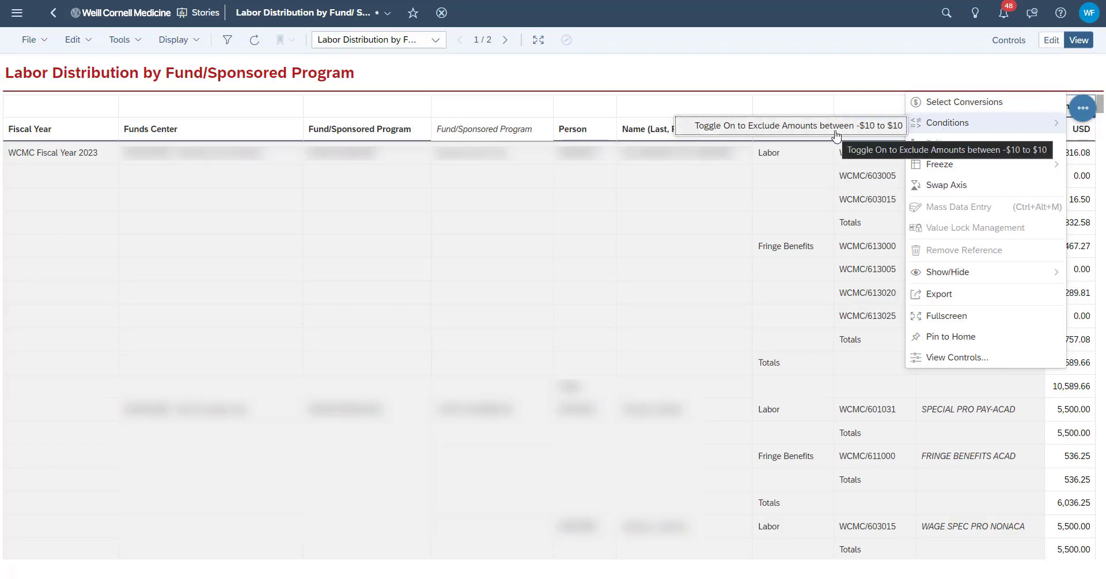
left_click(791, 125)
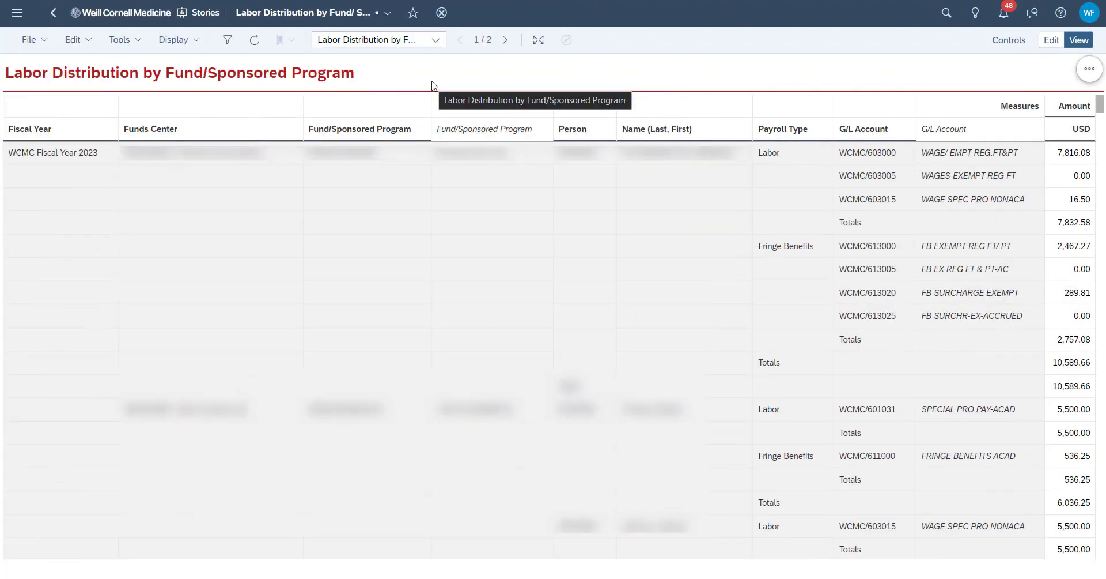
mouse_move(665, 65)
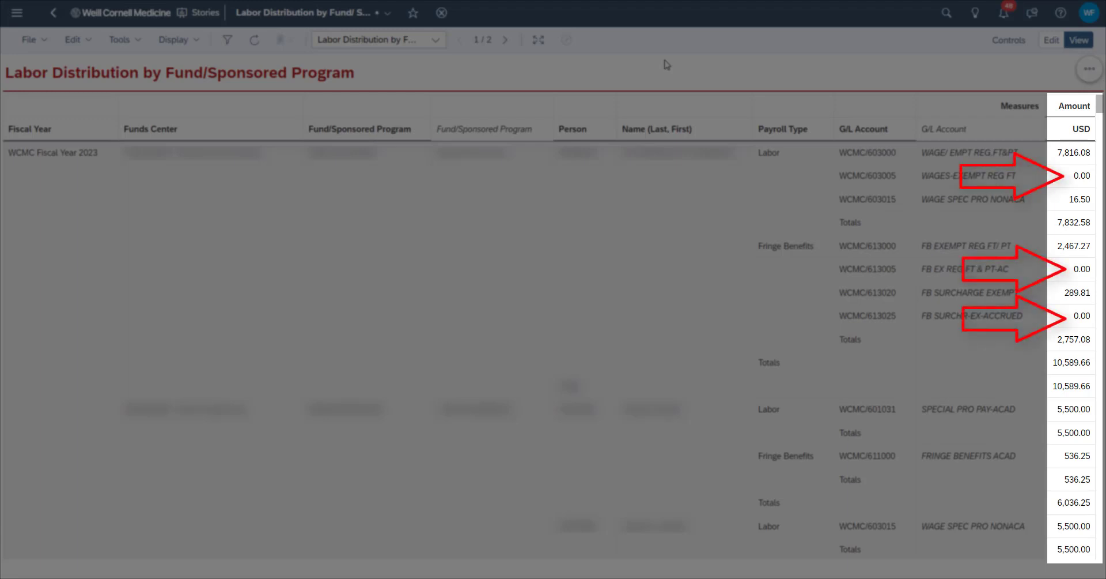
mouse_move(1044, 98)
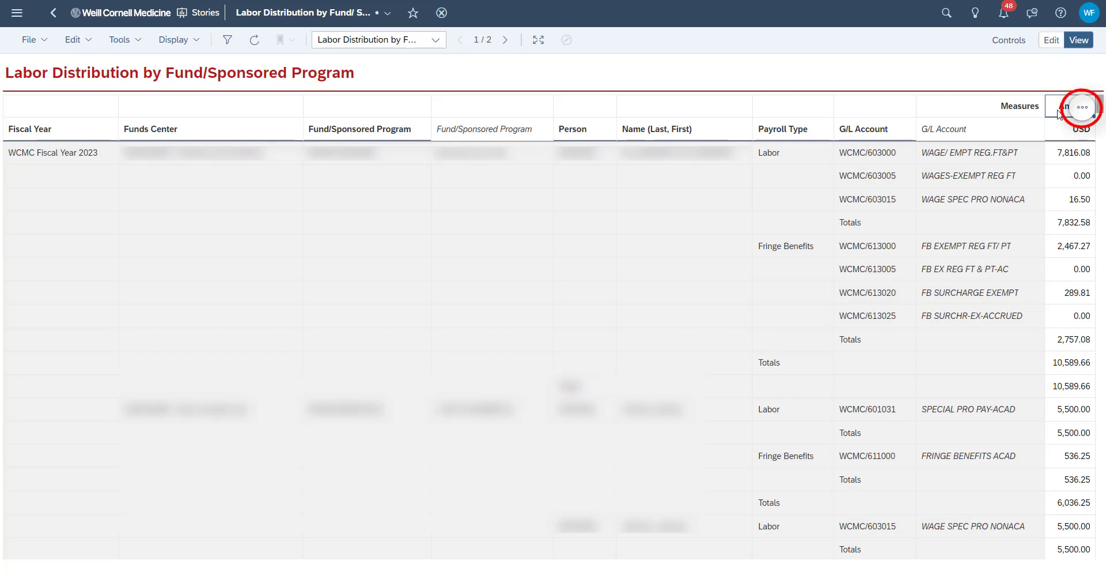
mouse_move(1082, 107)
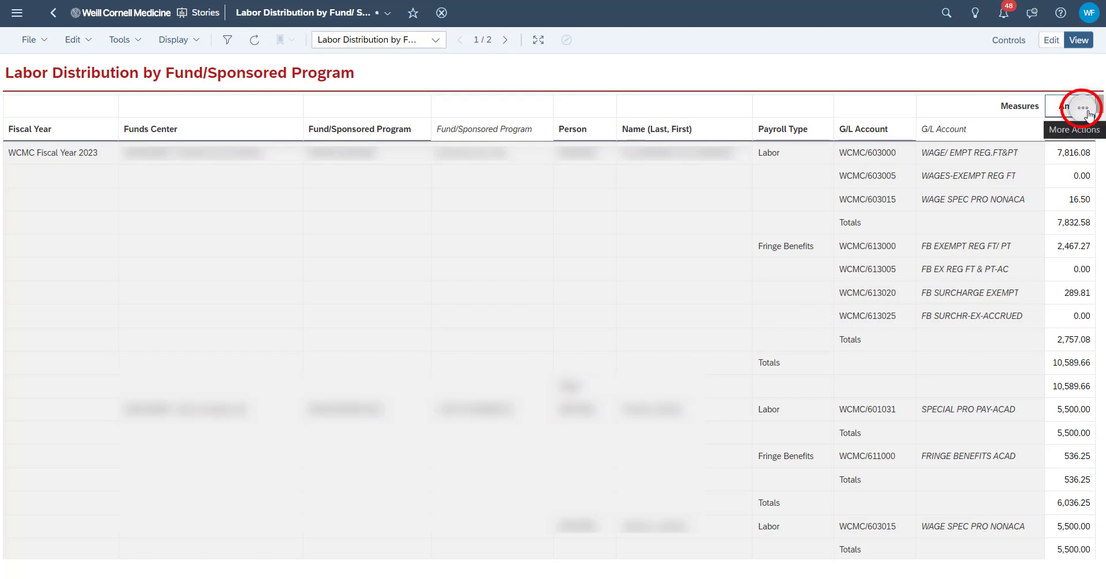
left_click(1087, 108)
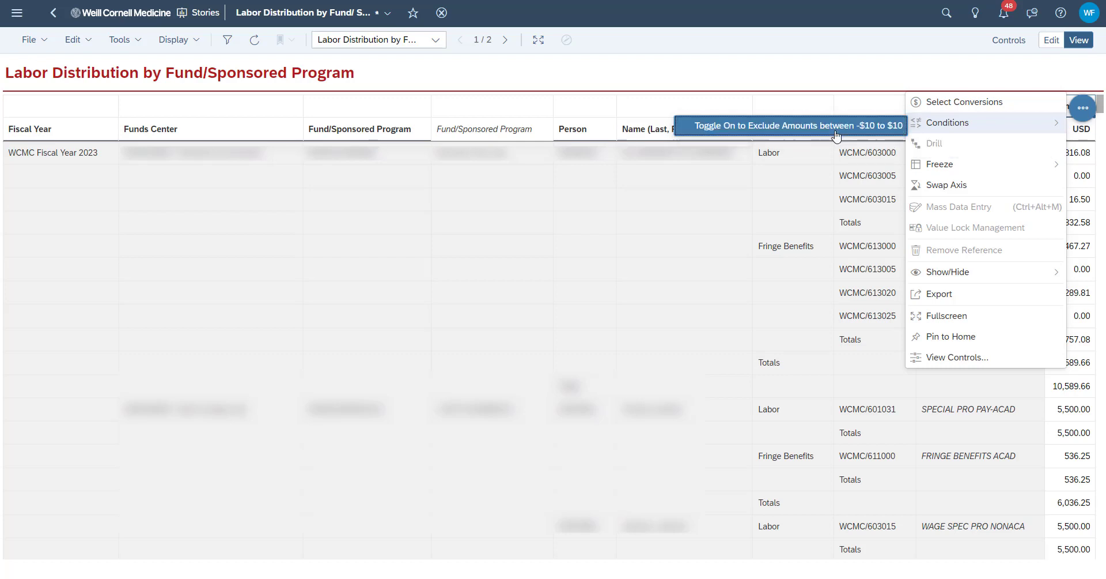
left_click(797, 125)
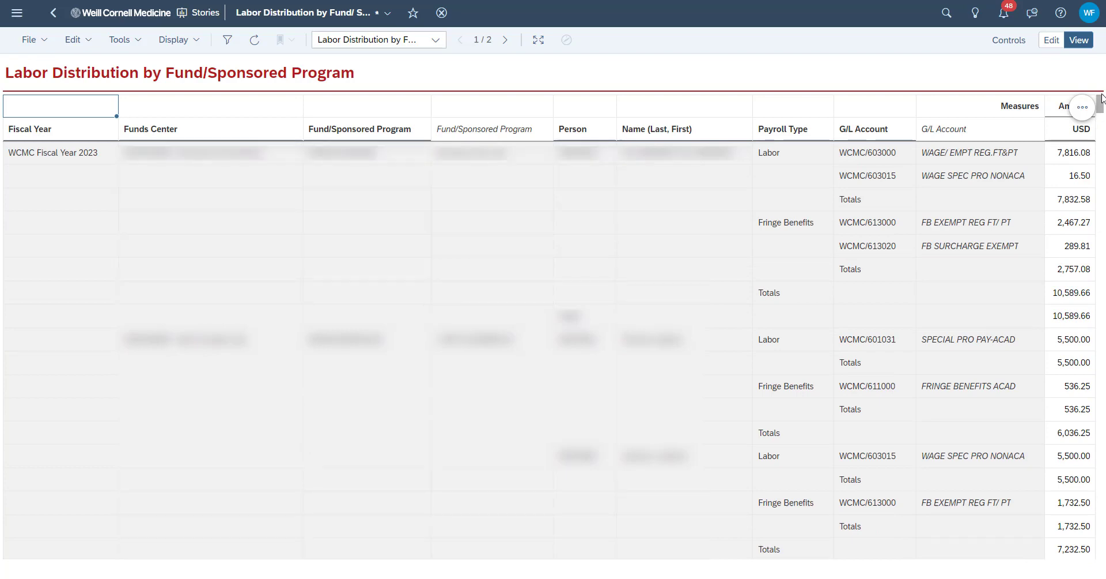
Reopen the table's actions to review the Conditions toggle with zero rows still hidden
left_click(1082, 106)
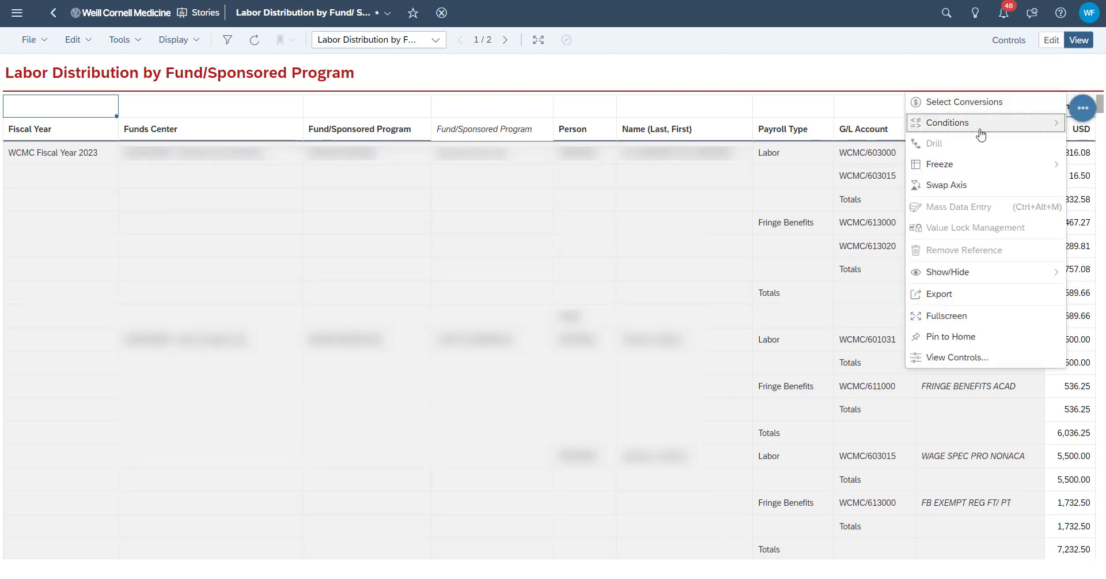